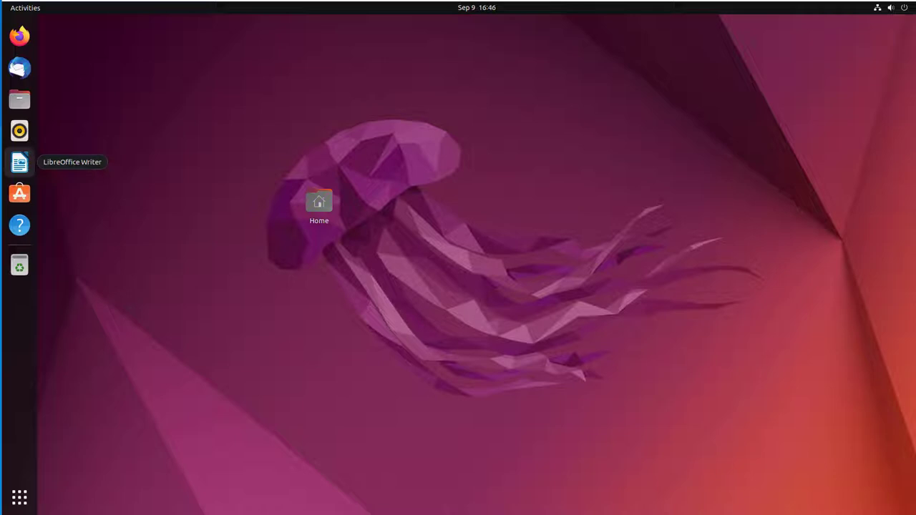
Open a new terminal window at the home folder with Ctrl+Alt+T.
key(ctrl+alt+t)
text(cd)
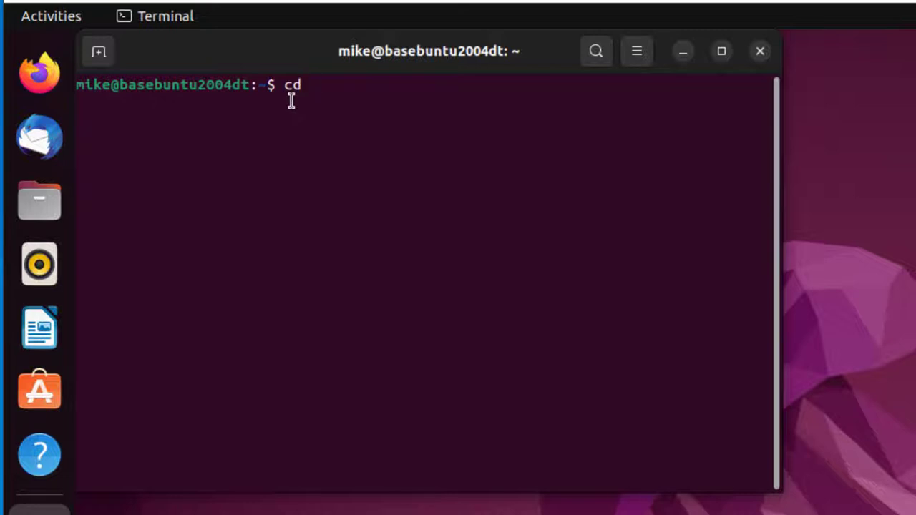
Change to /tmp and wget google-chrome-stable_current_amd64.deb from dl.google.com.
text(/tmp)
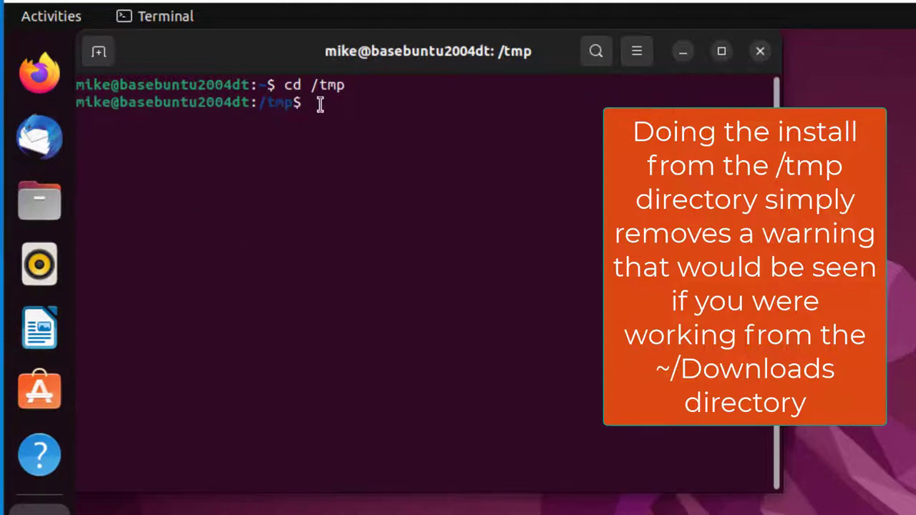
right_click(318, 107)
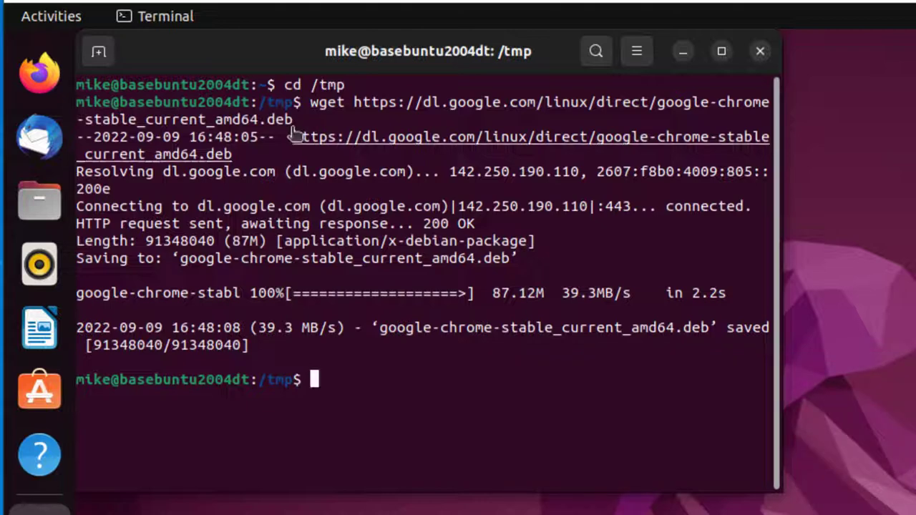
mouse_move(320, 379)
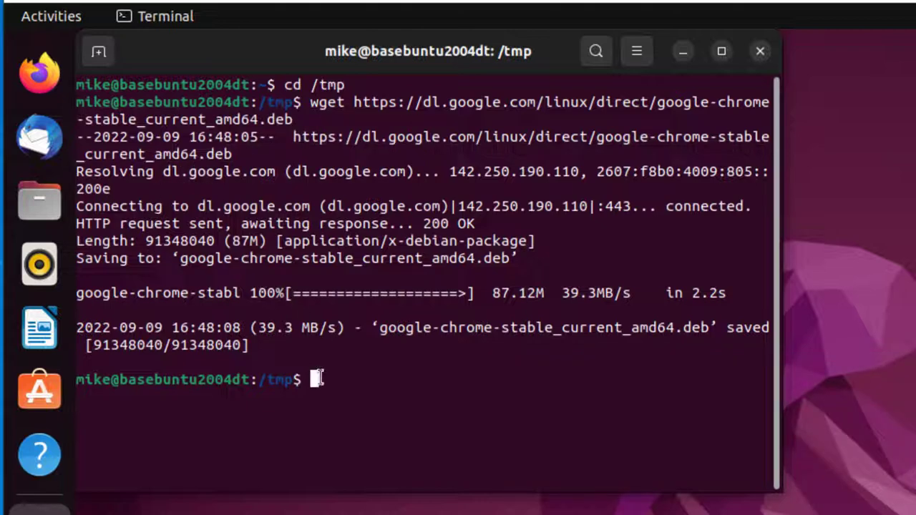
Install ./google-chrome-stable_current_amd64.deb with sudo apt install and enter the password.
text(sudo apt install)
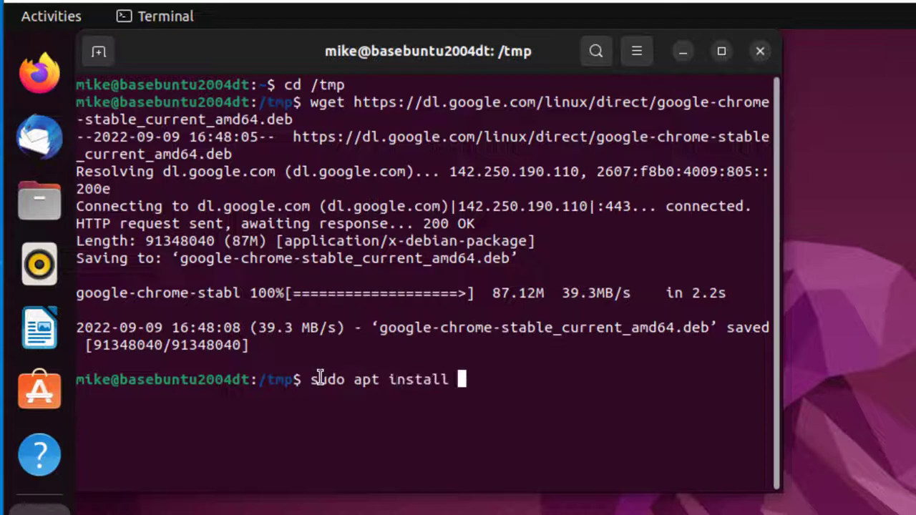
text(.)
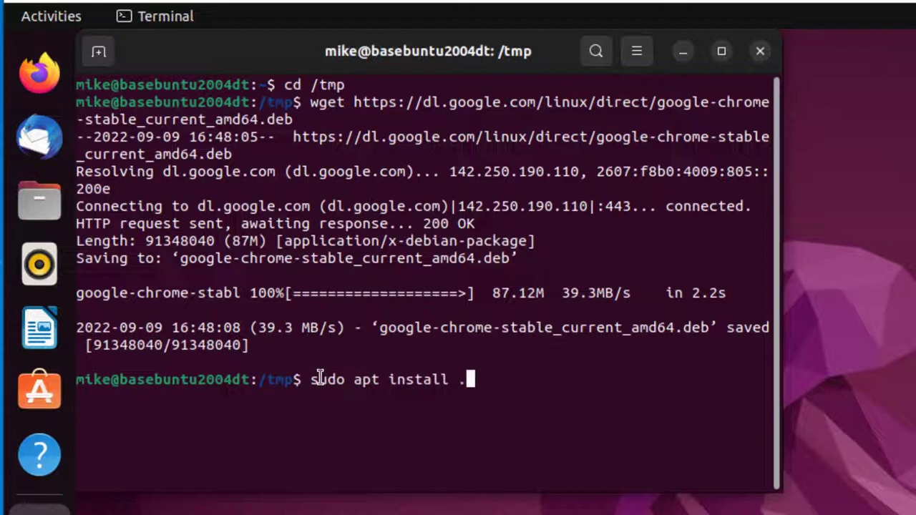
text(/google-chrome-stable_current_amd64.deb)
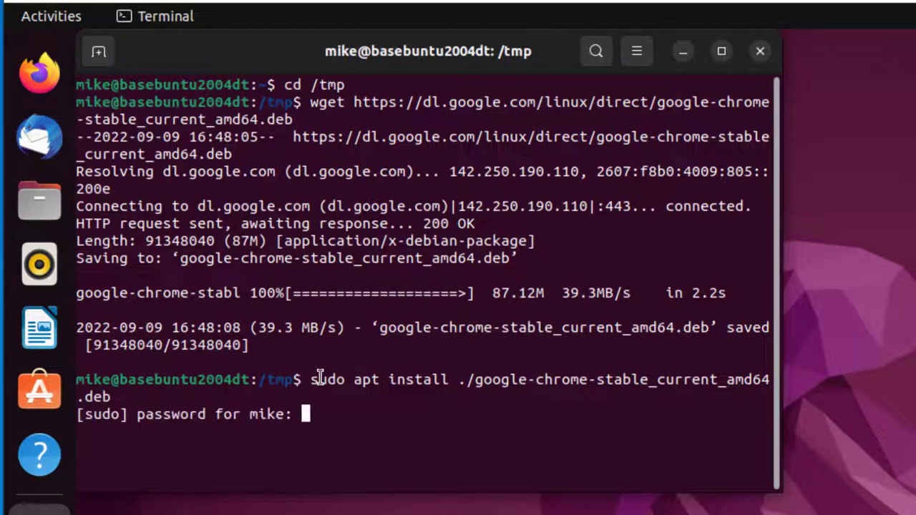
key(Return)
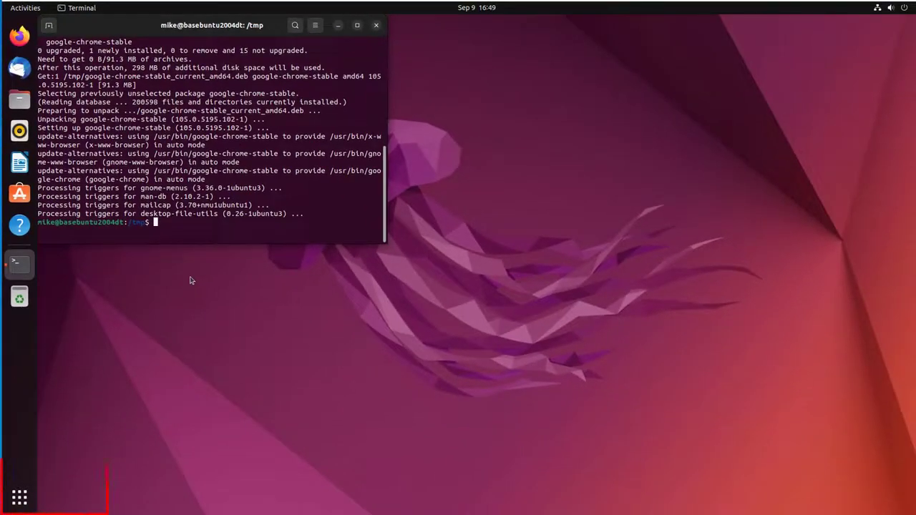
mouse_move(19, 490)
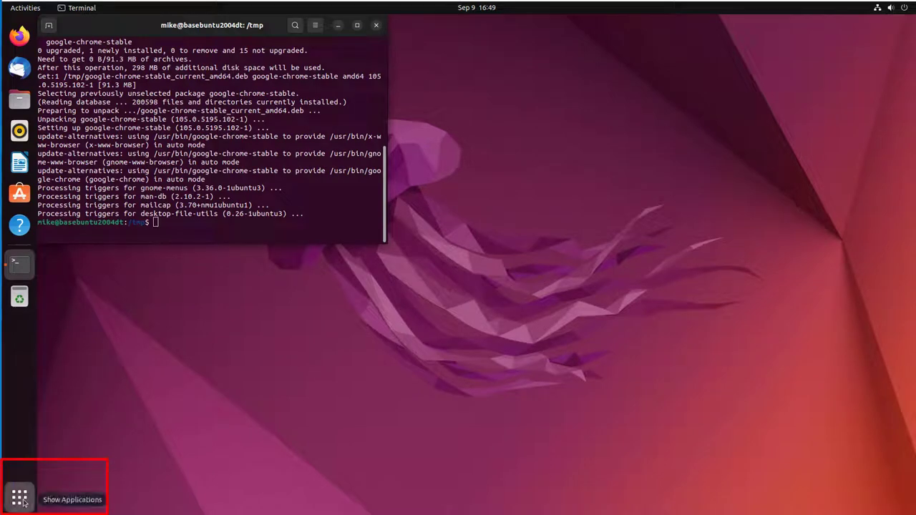
Search the app grid for 'googl' and add Google Chrome to favourites.
click(19, 499)
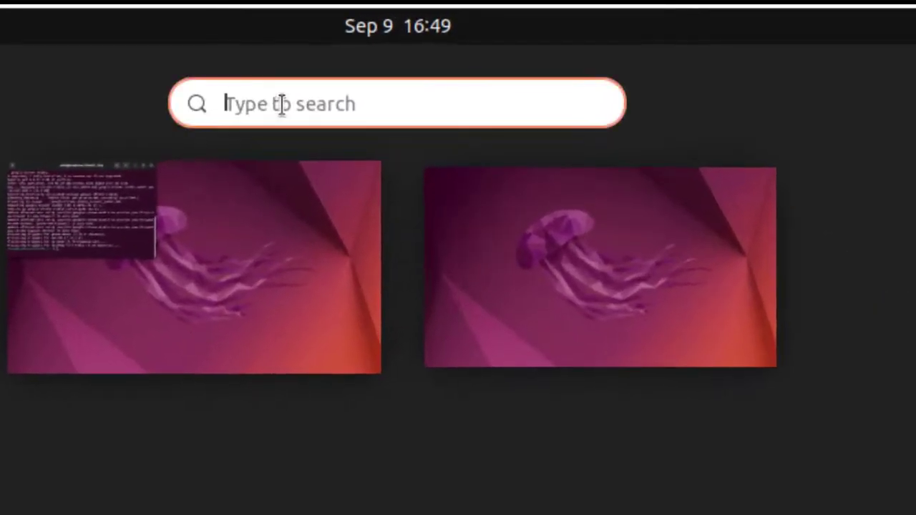
text(googl)
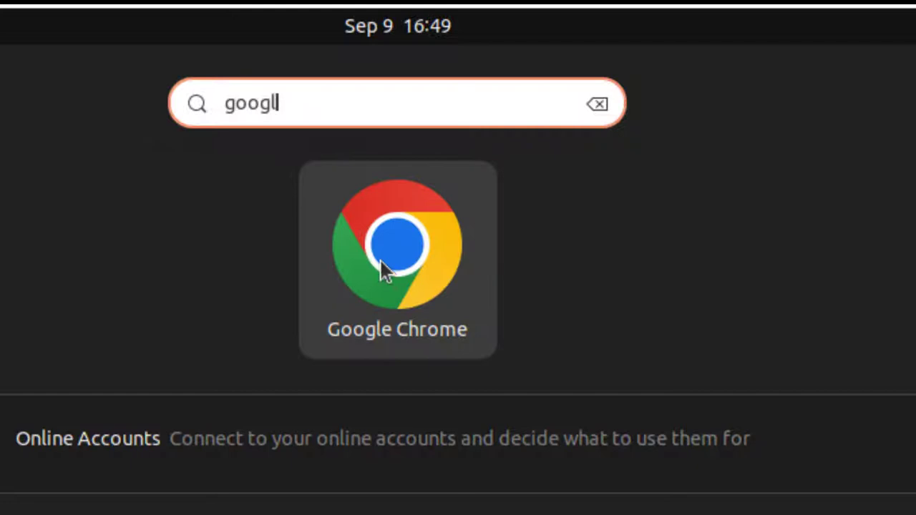
right_click(398, 250)
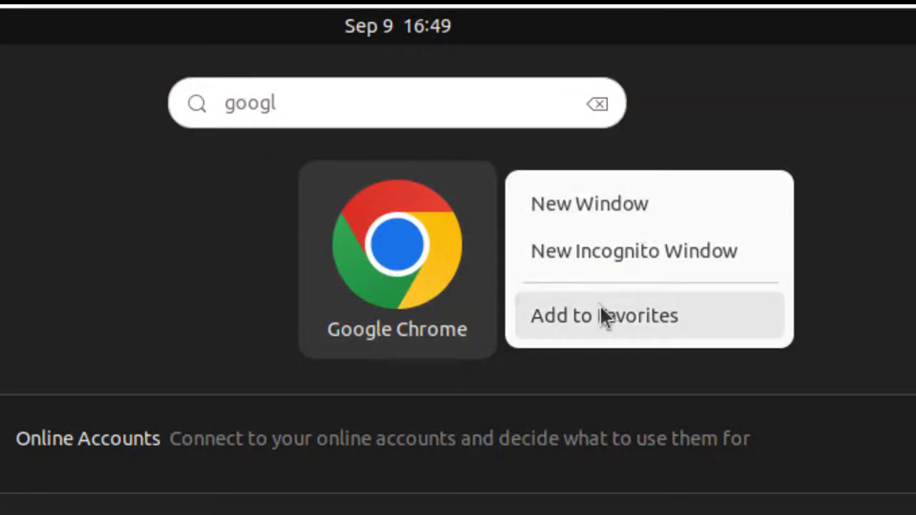
click(603, 316)
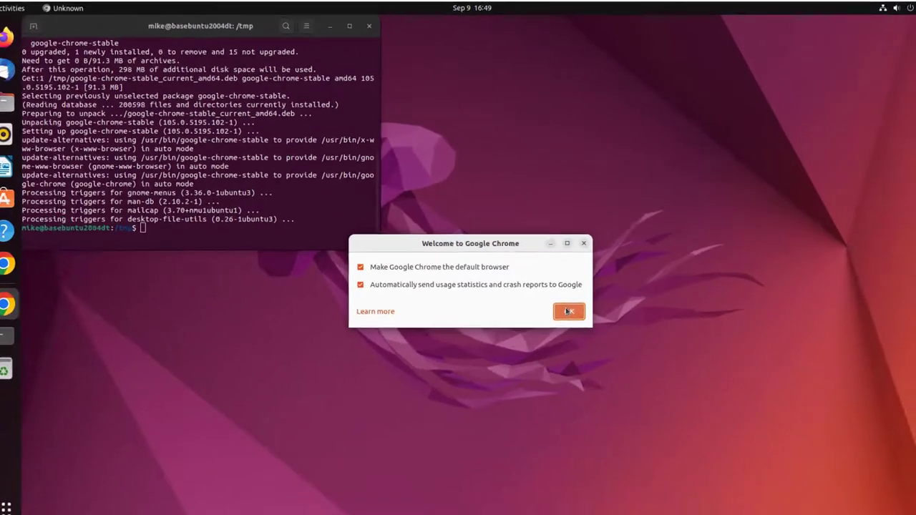
click(568, 311)
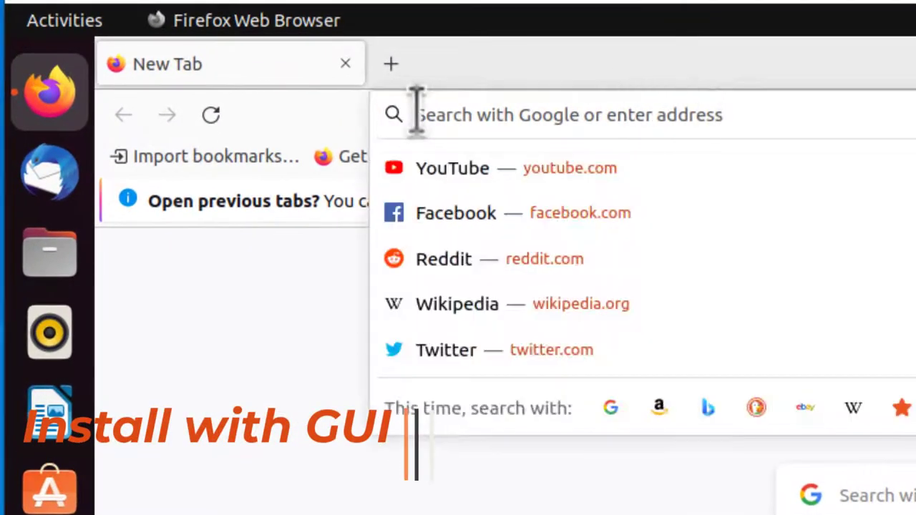
Go to google.com and search for 'google chrome browser download'.
text(google.com/)
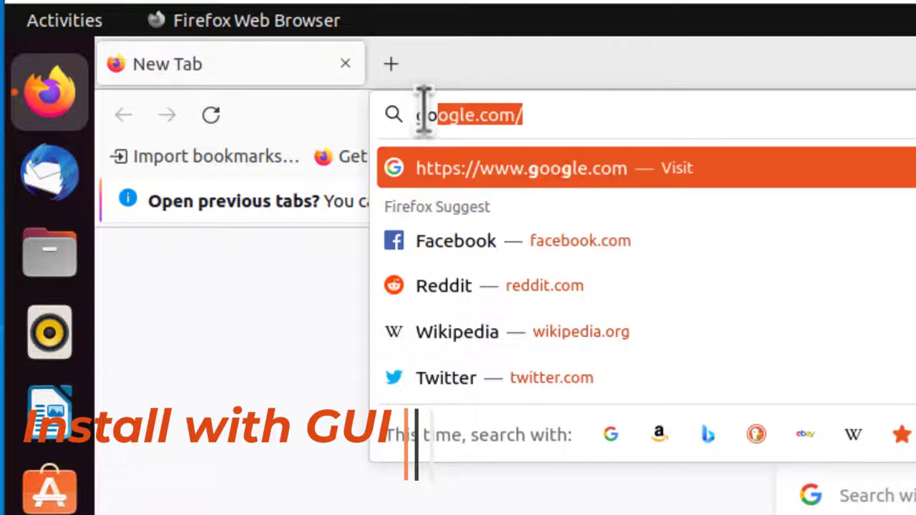
text(google chrome browser dowload)
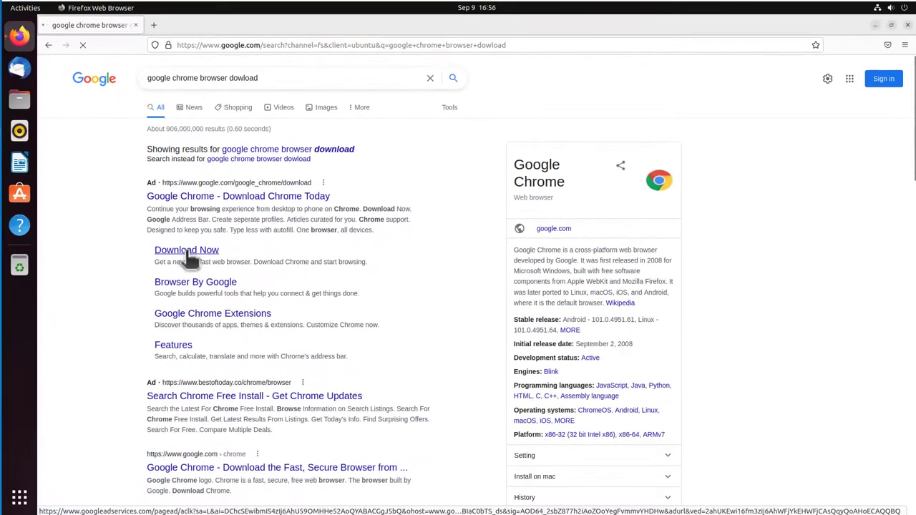
Download the 64-bit .deb Chrome package for Debian/Ubuntu, accepting Google's terms.
click(187, 250)
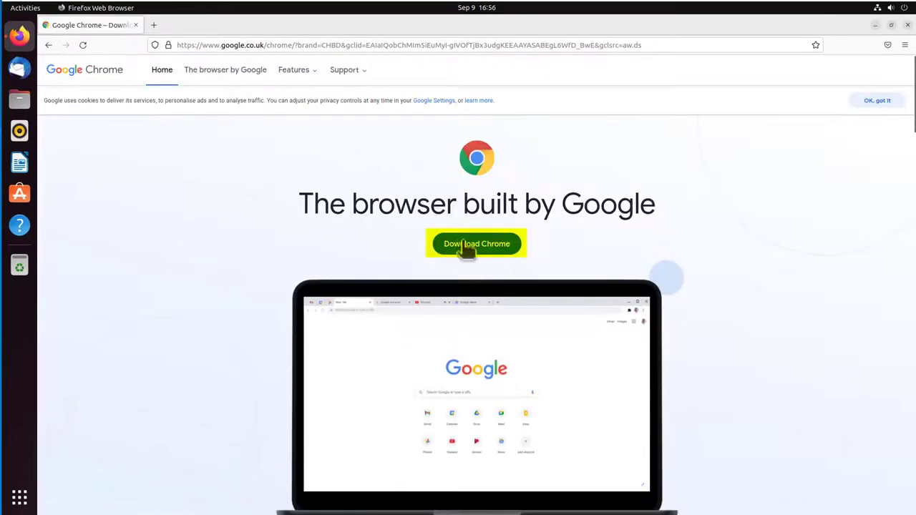
click(476, 243)
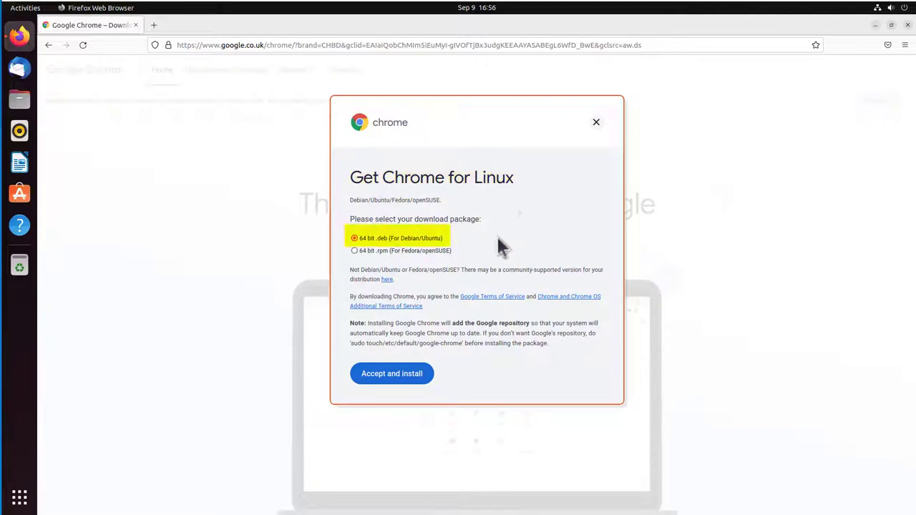
mouse_move(435, 251)
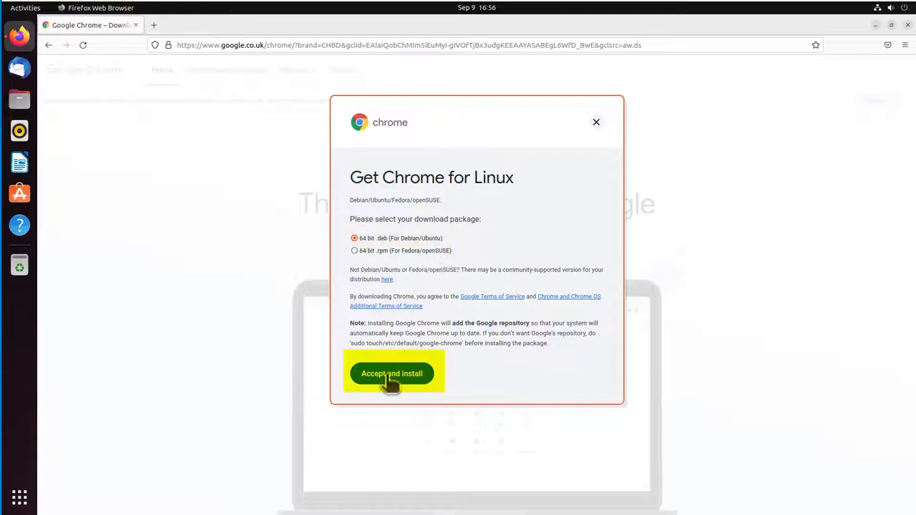
click(391, 373)
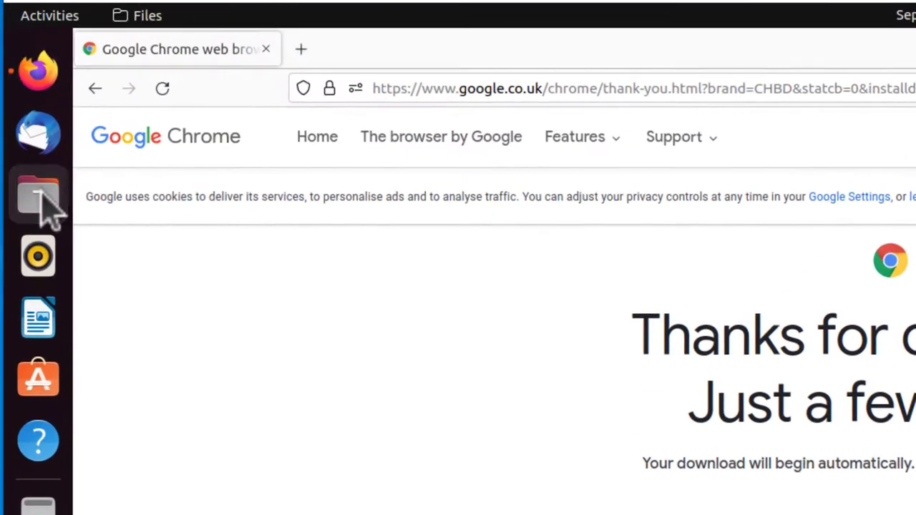
In Files > Downloads, choose to open the Chrome .deb with Software Install.
click(38, 195)
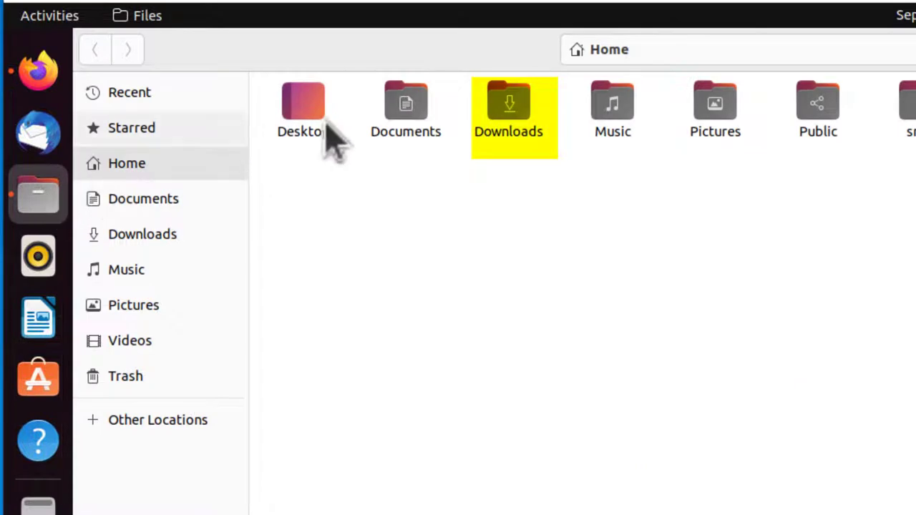
double_click(510, 108)
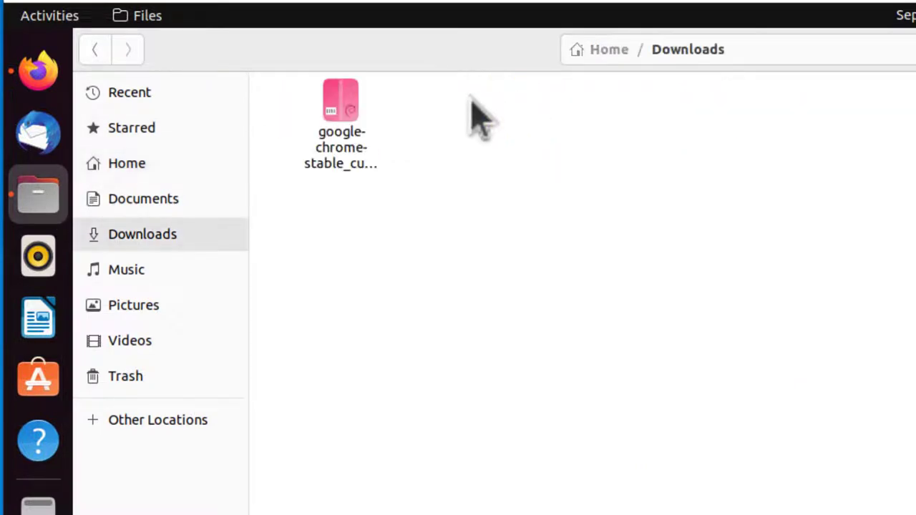
right_click(340, 104)
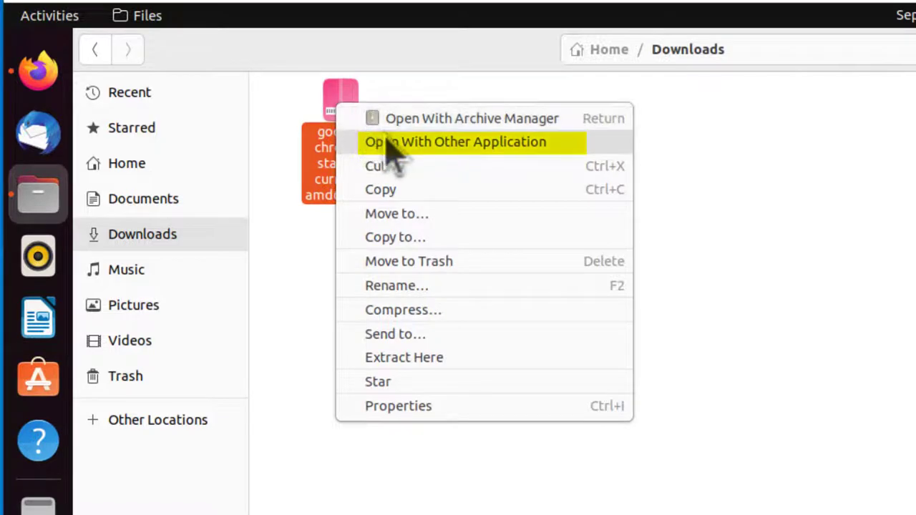
click(458, 142)
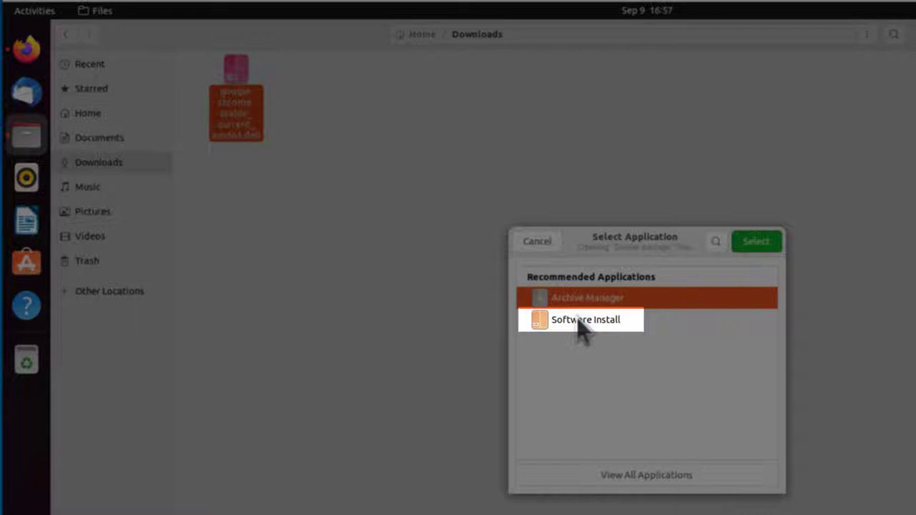
click(581, 320)
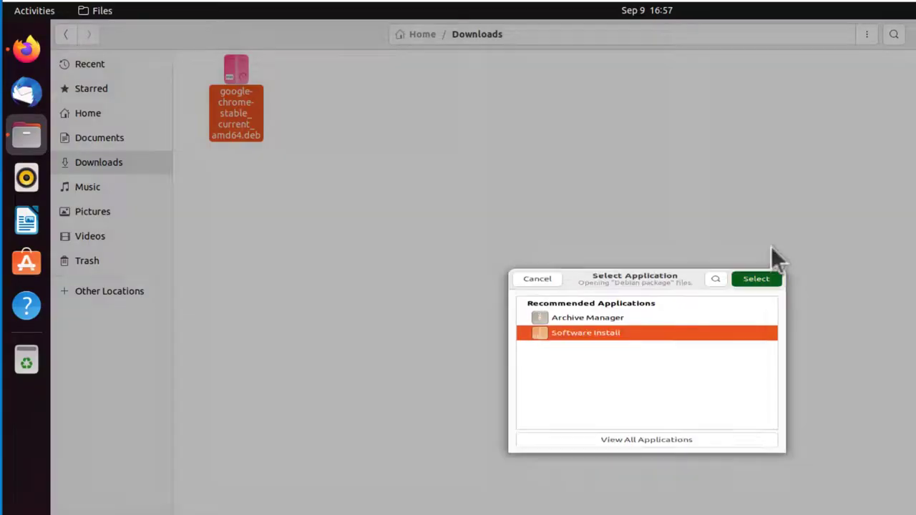
Install google-chrome-stable in Ubuntu Software, authenticating with the password.
click(757, 279)
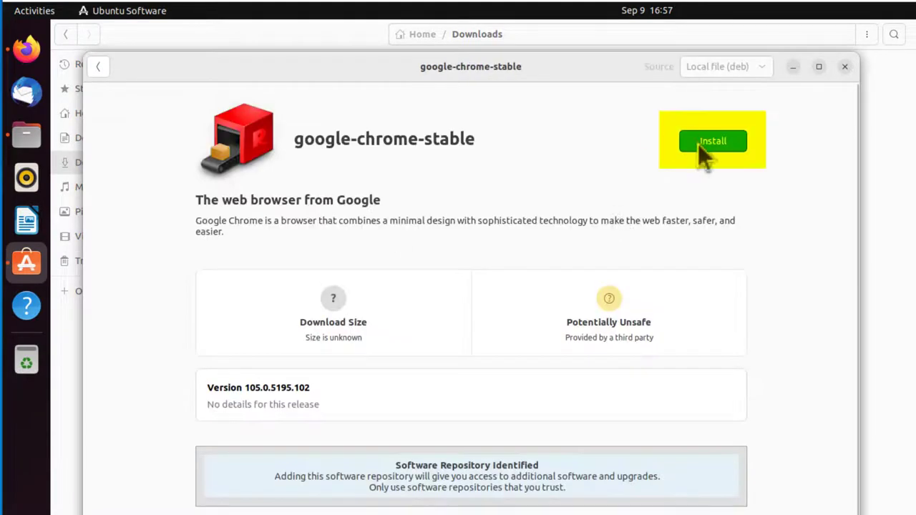
click(713, 140)
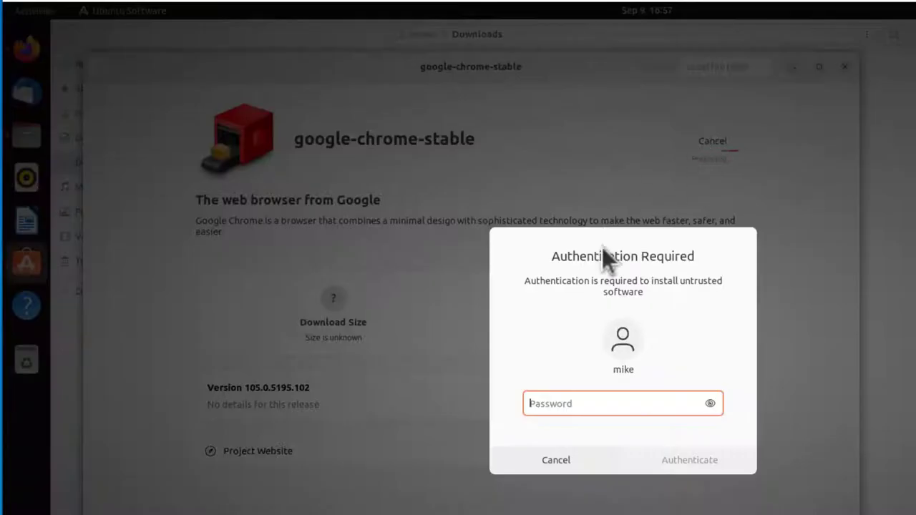
text(•)
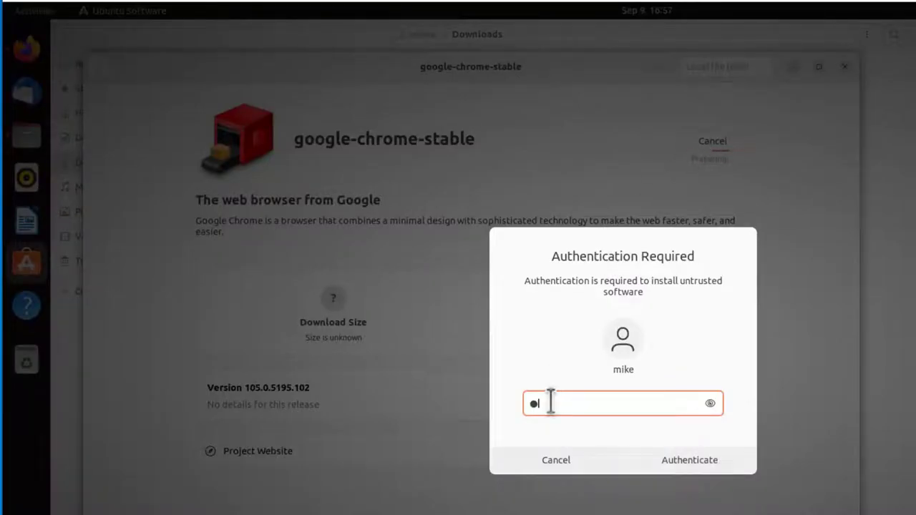
click(691, 461)
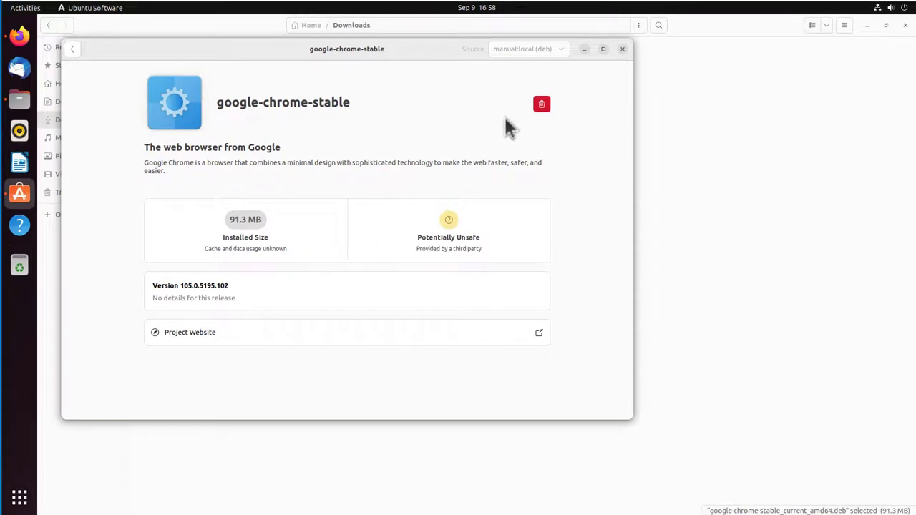
mouse_move(623, 53)
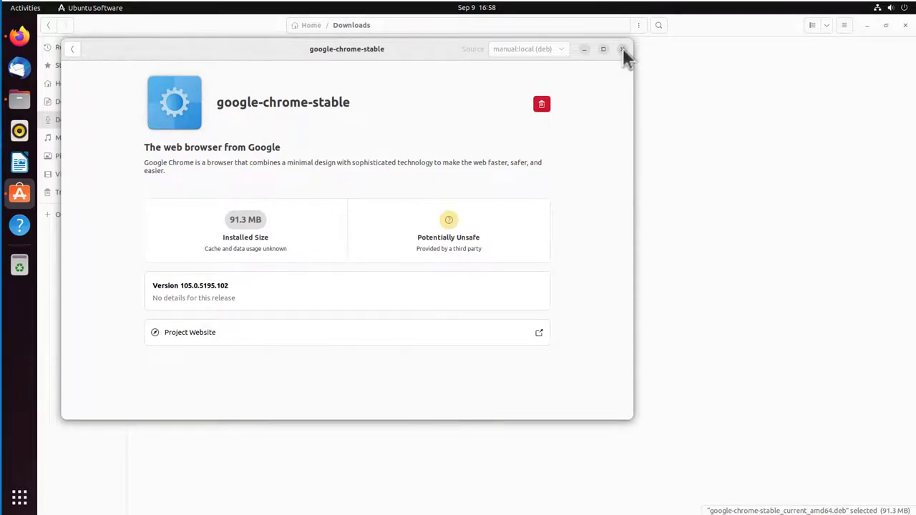
Close the Ubuntu Software and Downloads windows and show the application overview.
click(621, 49)
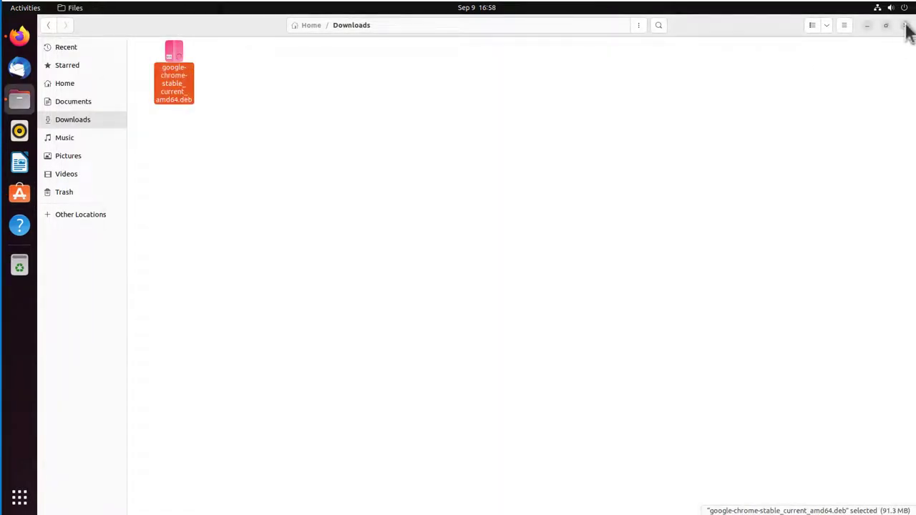
click(903, 27)
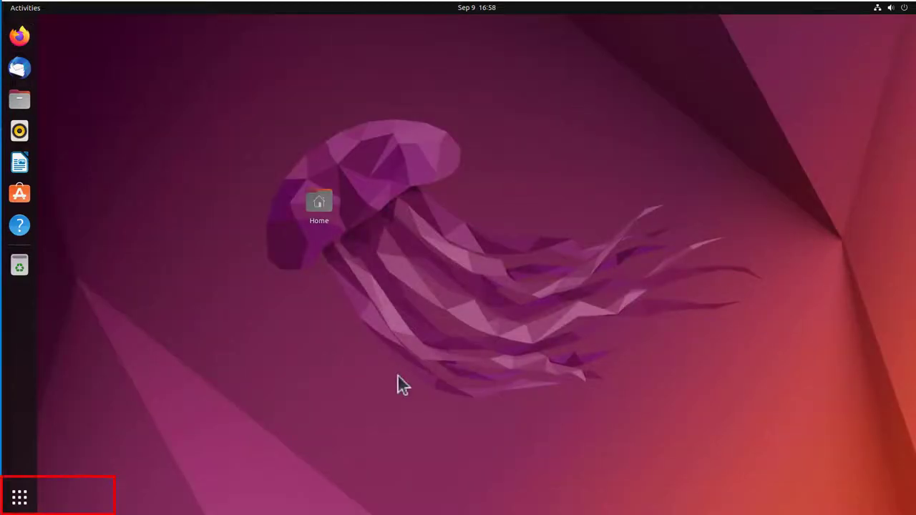
mouse_move(20, 490)
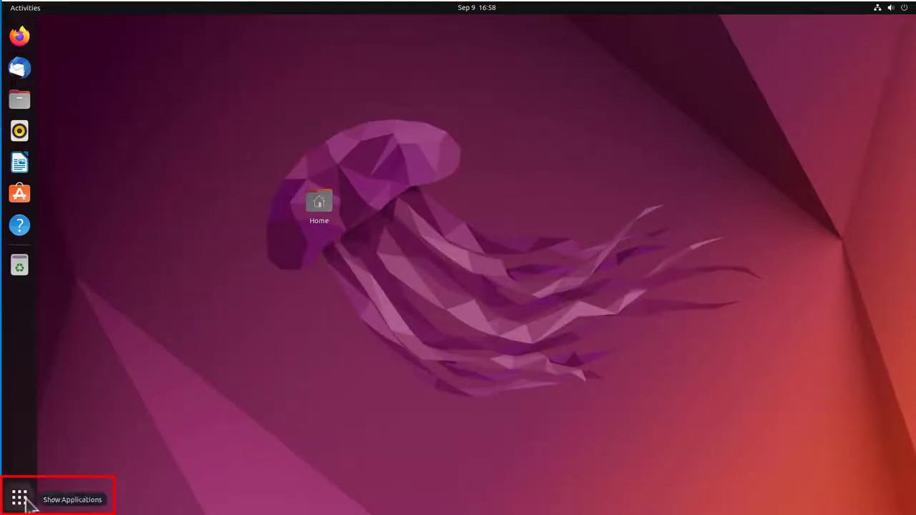
click(13, 492)
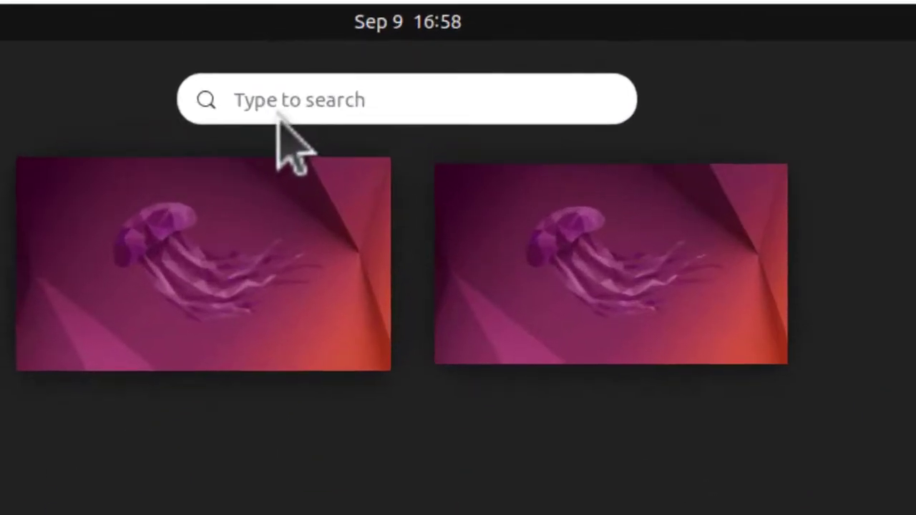
Search 'goog' and launch a new Google Chrome window from its context menu.
text(goog)
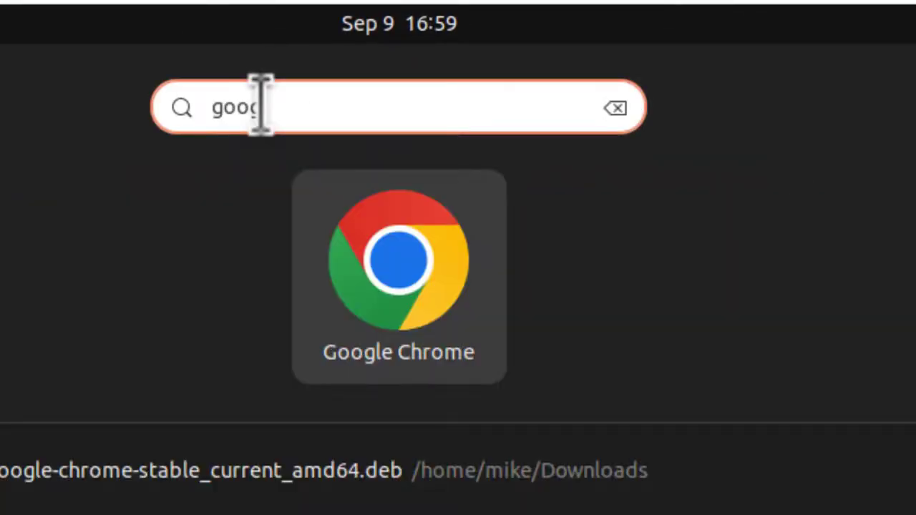
right_click(398, 268)
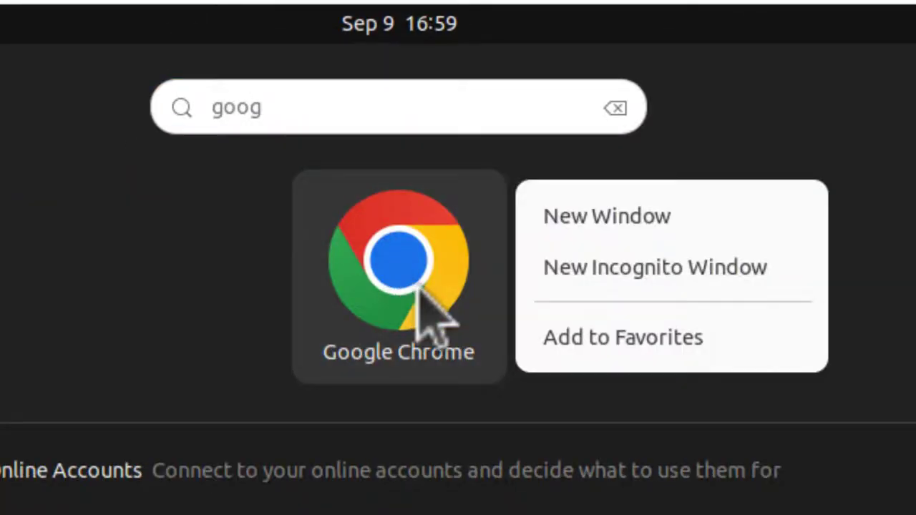
click(622, 337)
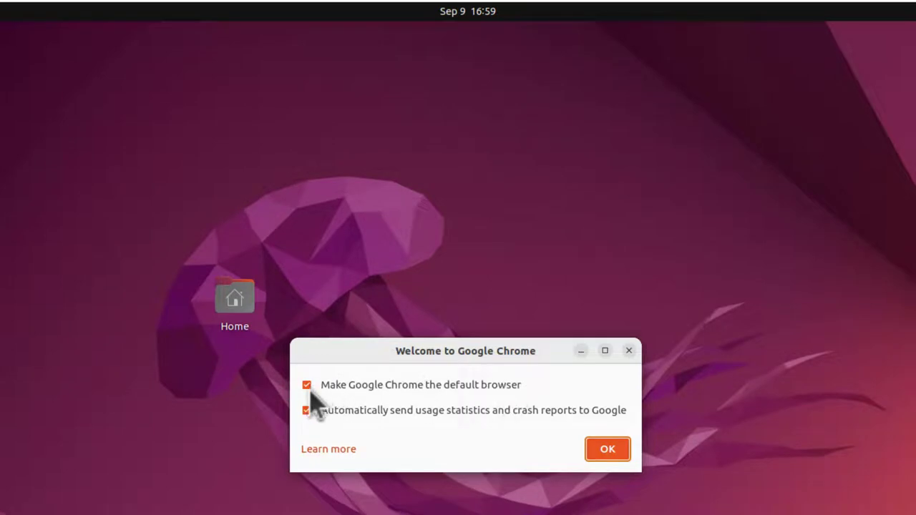
mouse_move(508, 437)
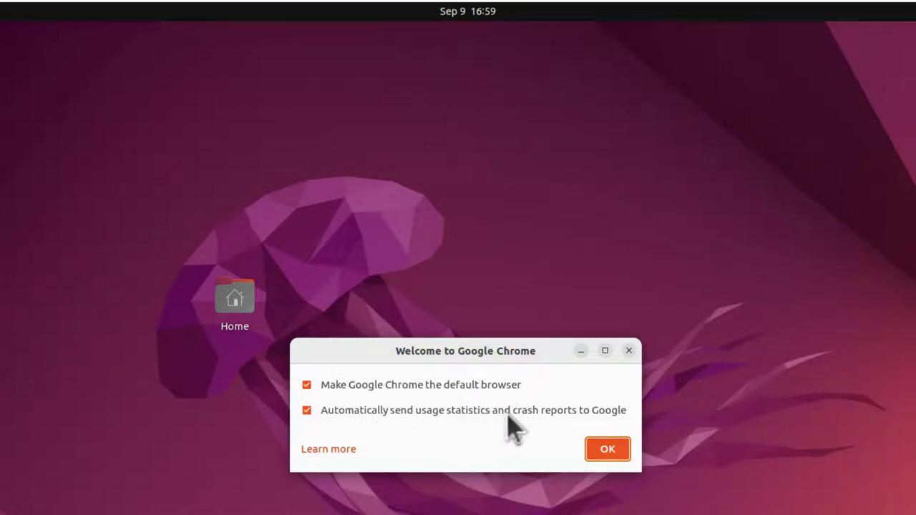
mouse_move(571, 462)
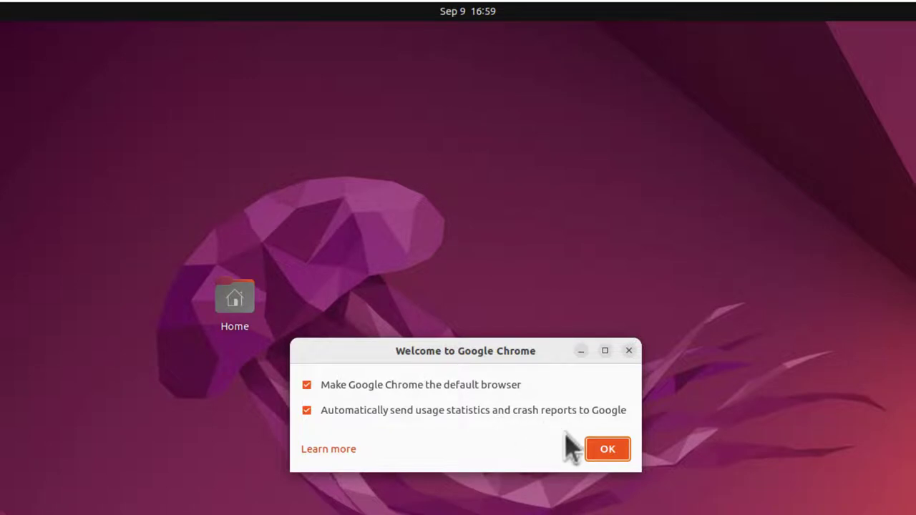
Accept the welcome dialog with 'Make Google Chrome the default browser' kept checked.
click(607, 449)
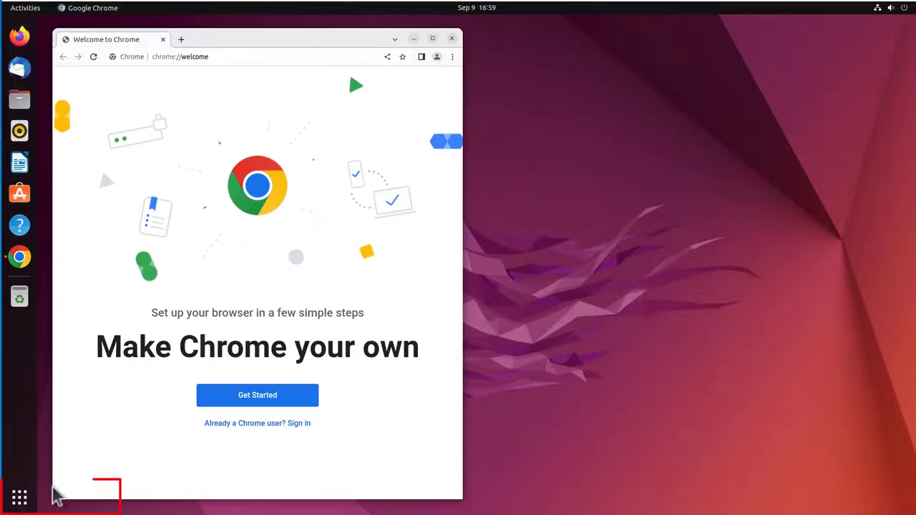
mouse_move(20, 496)
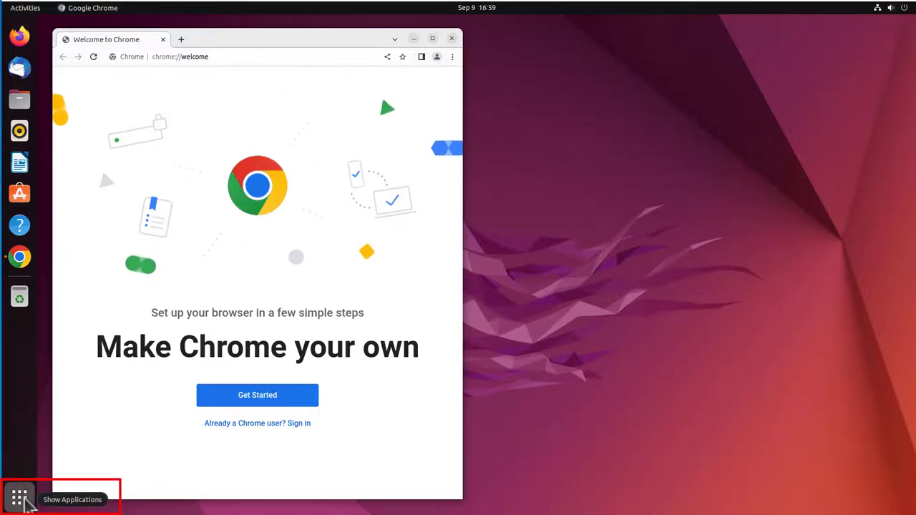
Launch Settings from the app overview and go to the Default Applications page.
click(18, 491)
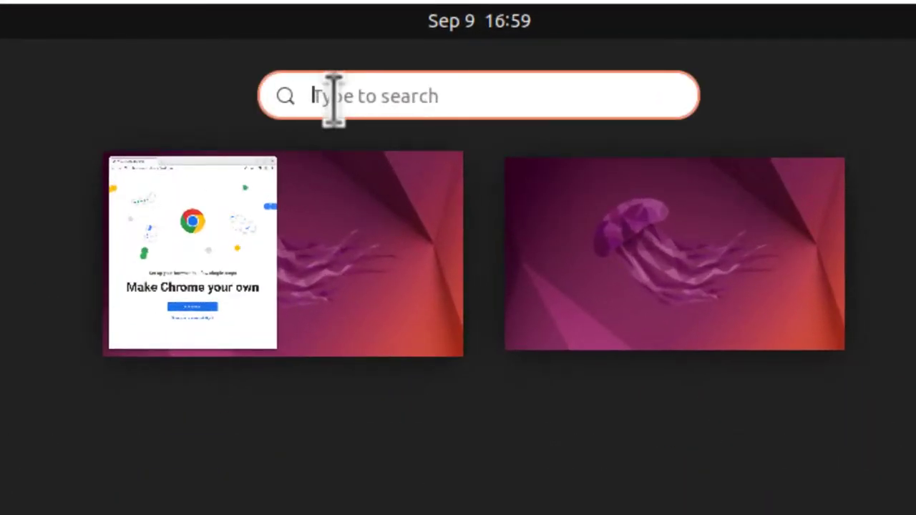
text(settl)
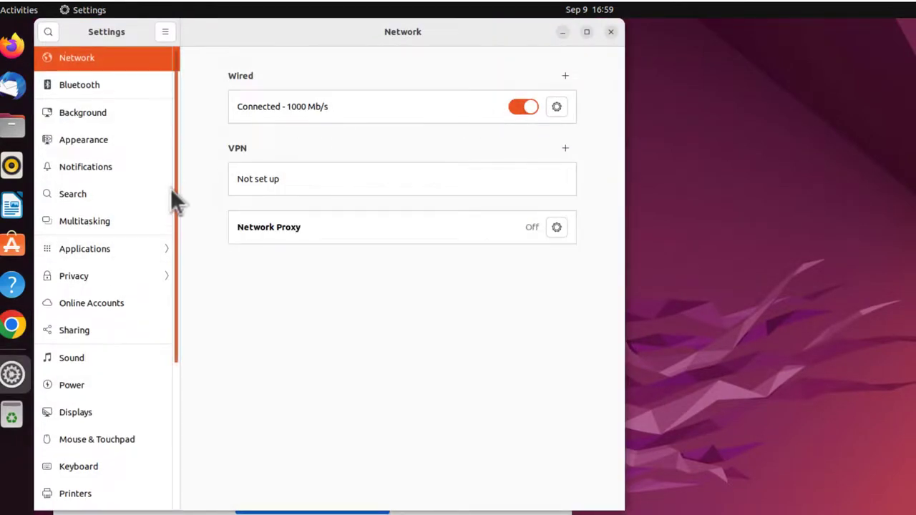
scroll(down, 3)
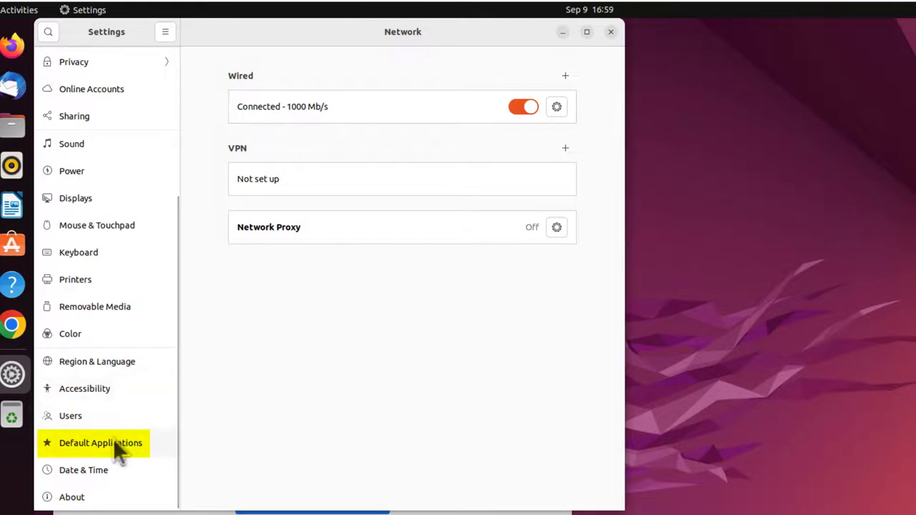
click(100, 443)
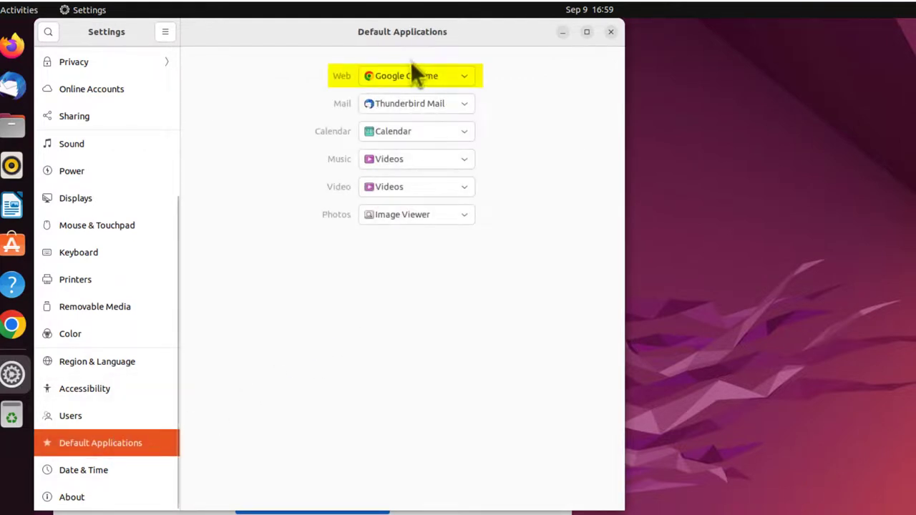
Choose Google Chrome as the default Web browser and close Settings.
click(415, 76)
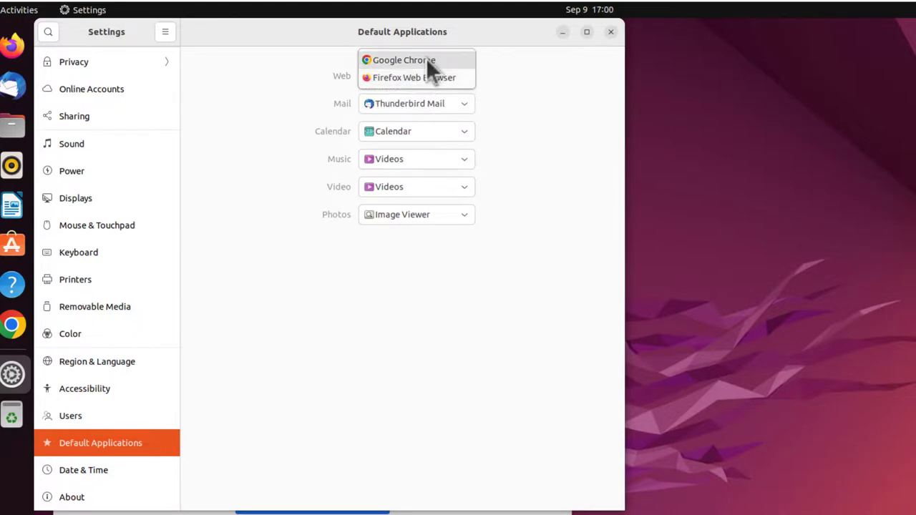
click(404, 60)
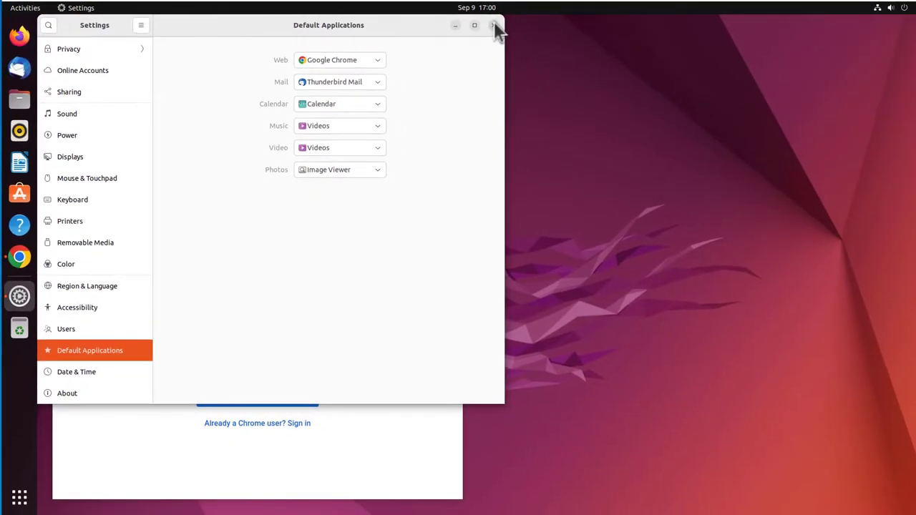
click(486, 25)
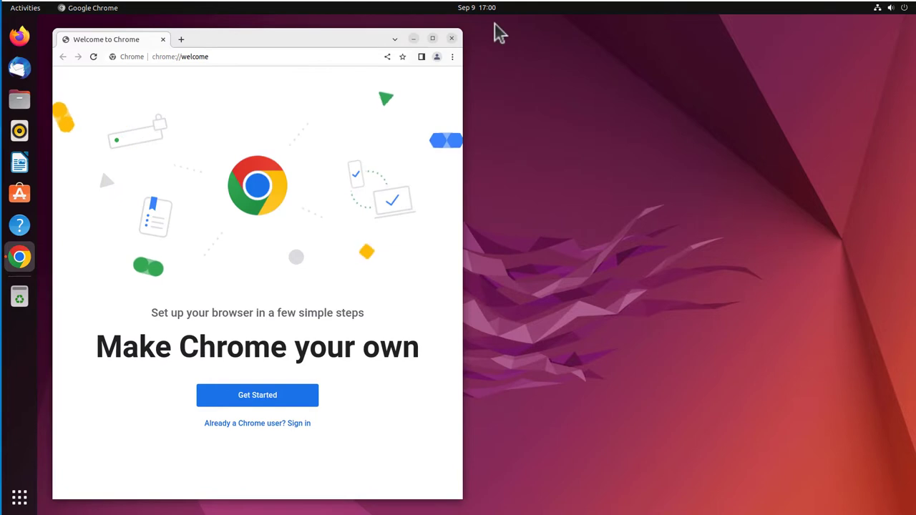